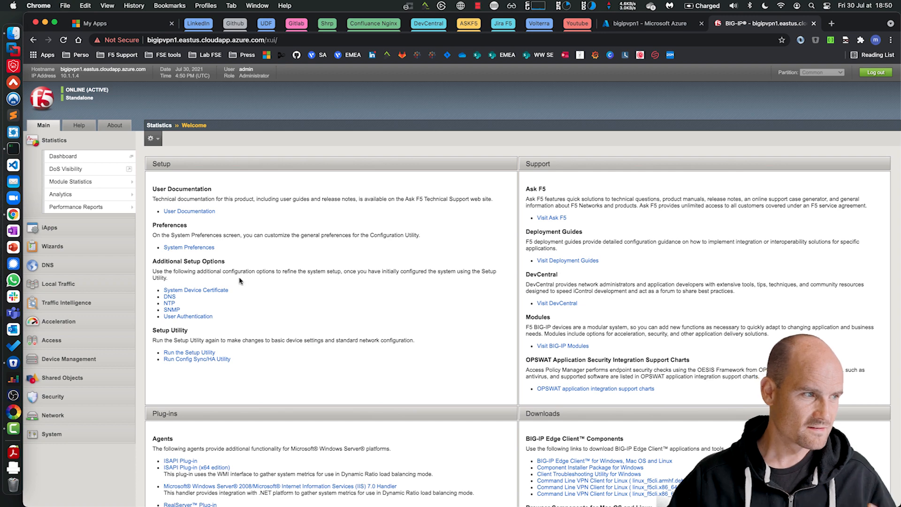
# - Browse the Statistics, Security and Network routes menus, then view the device DNS settings
pyautogui.click(54, 140)
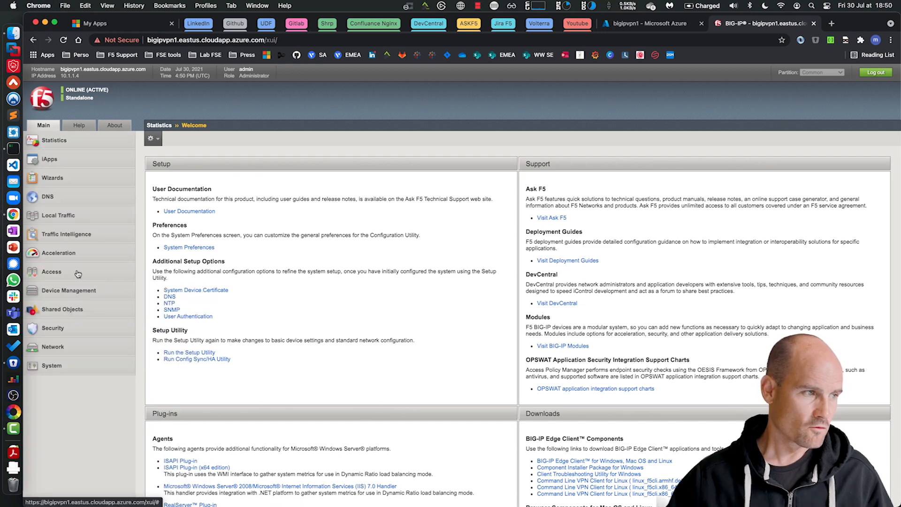
pyautogui.click(52, 328)
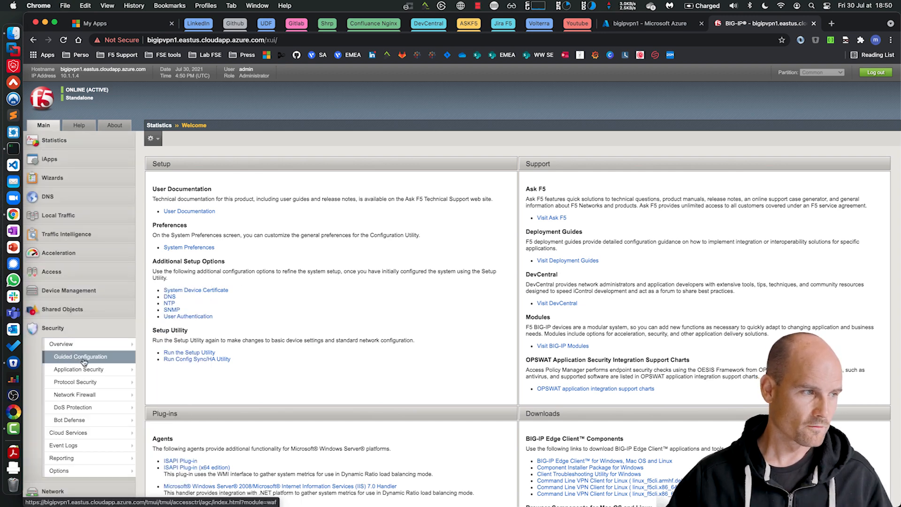
pyautogui.click(53, 346)
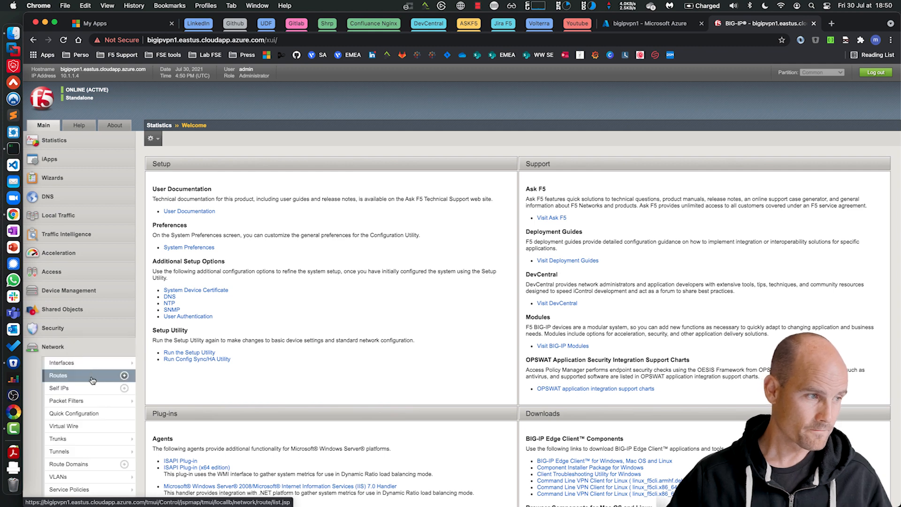
pyautogui.click(57, 375)
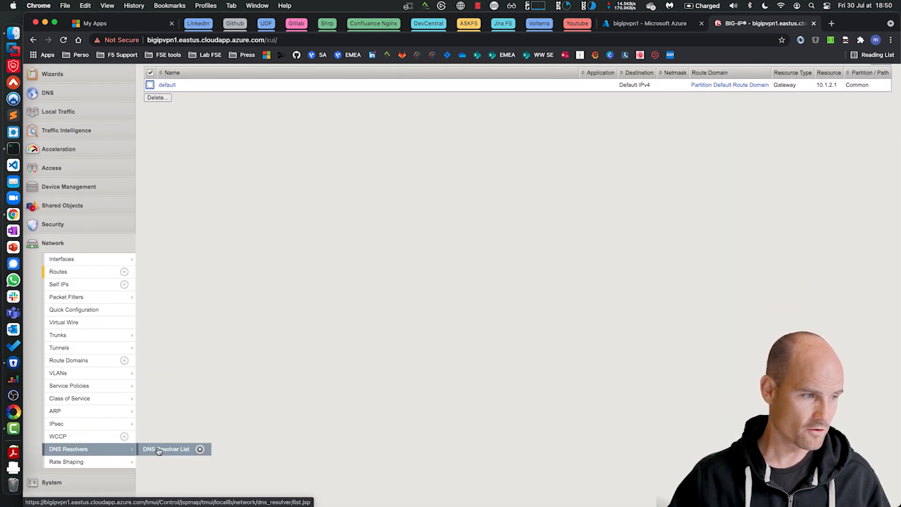
pyautogui.click(167, 449)
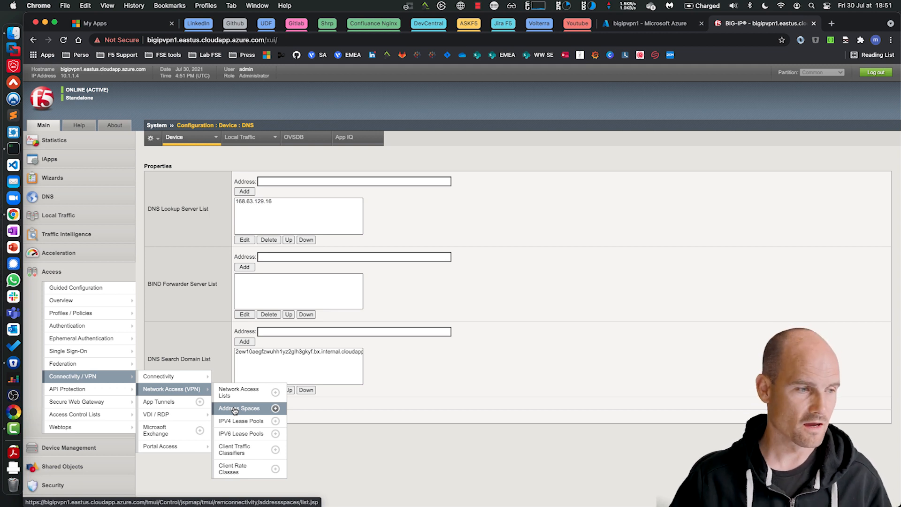
# - Create Office 365 address space 'bypass-o365' trusting ca-bundle.crt, refreshing every day
pyautogui.click(239, 408)
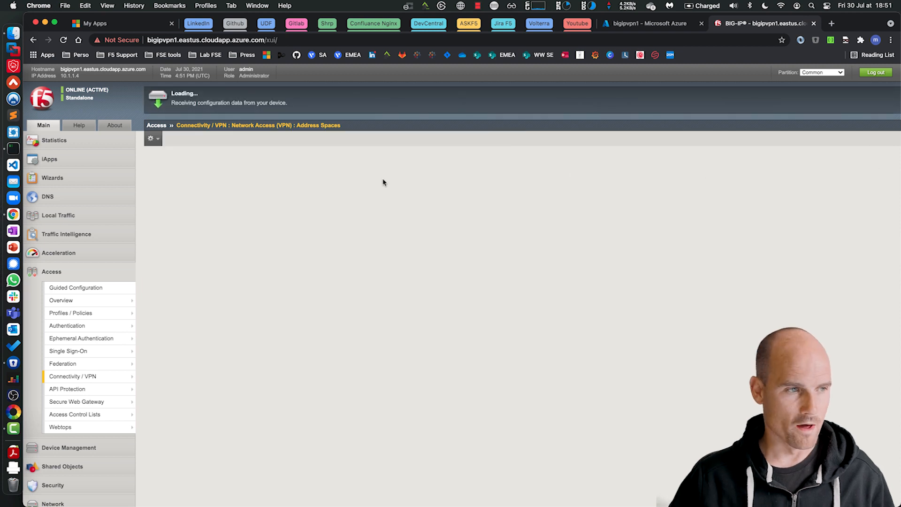
pyautogui.write('bypass-o365')
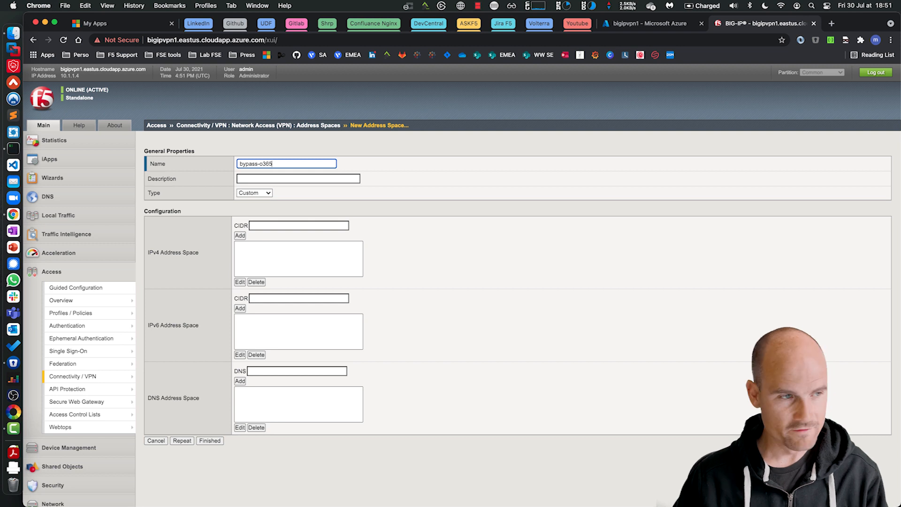
pyautogui.click(253, 193)
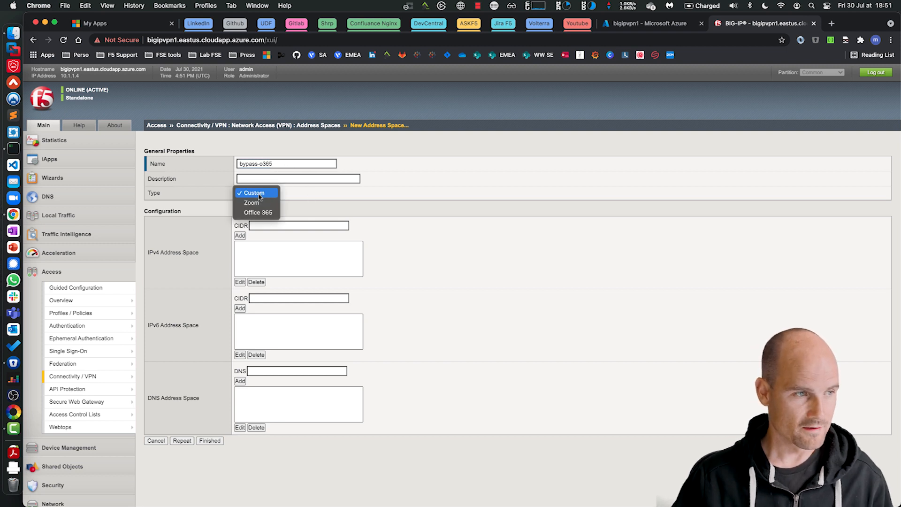
pyautogui.click(254, 192)
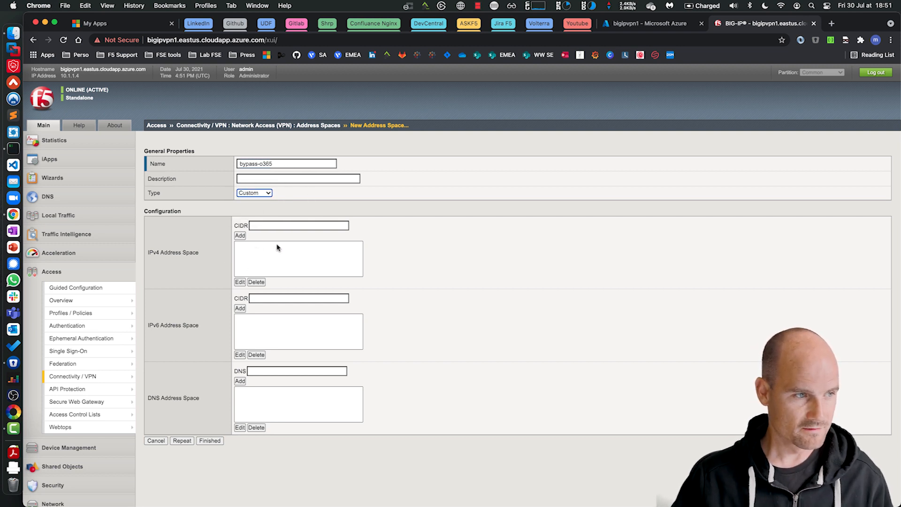
pyautogui.moveTo(287, 264)
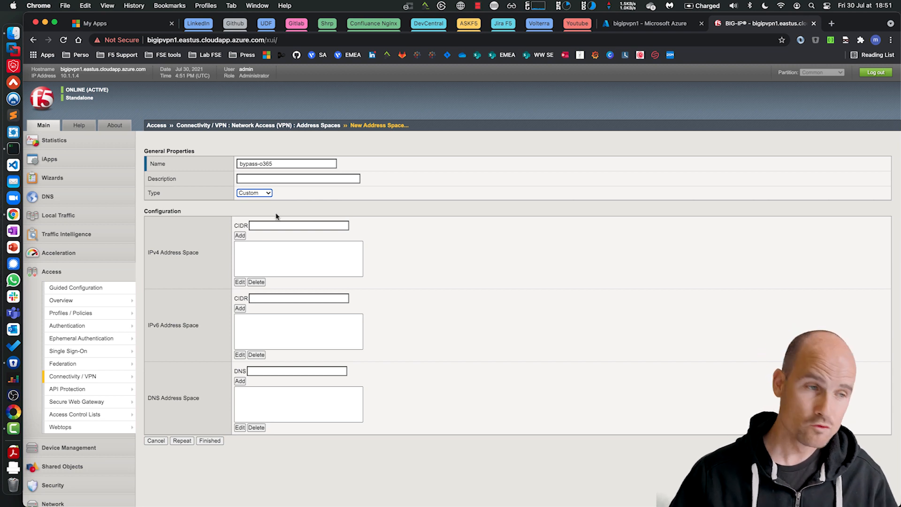
pyautogui.click(254, 193)
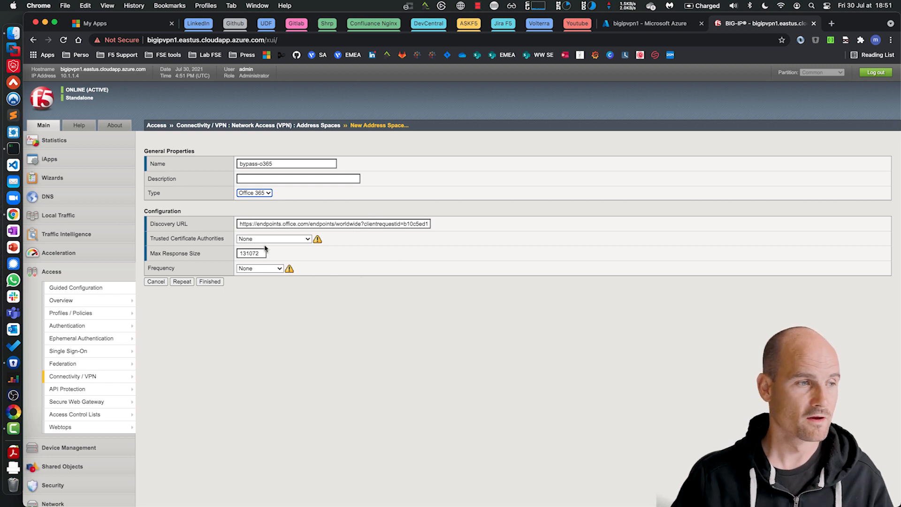
pyautogui.click(274, 238)
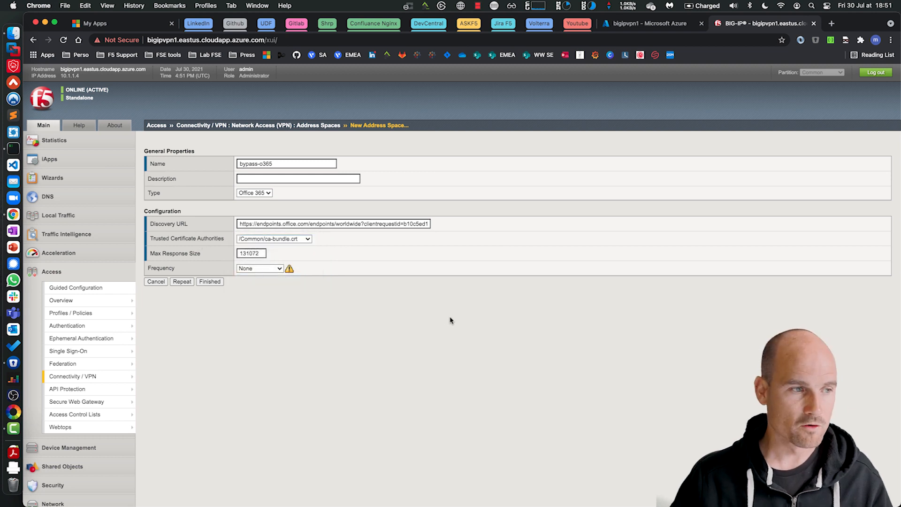
pyautogui.moveTo(264, 271)
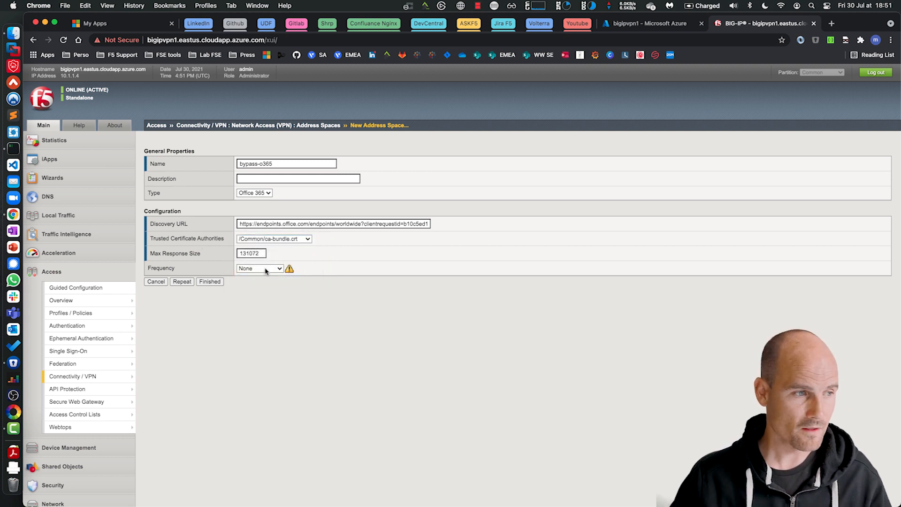
pyautogui.click(259, 268)
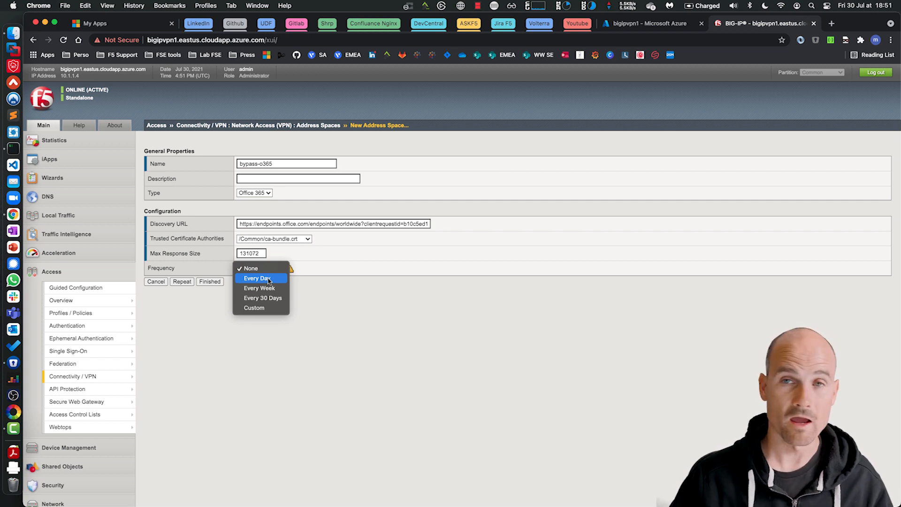
pyautogui.click(257, 279)
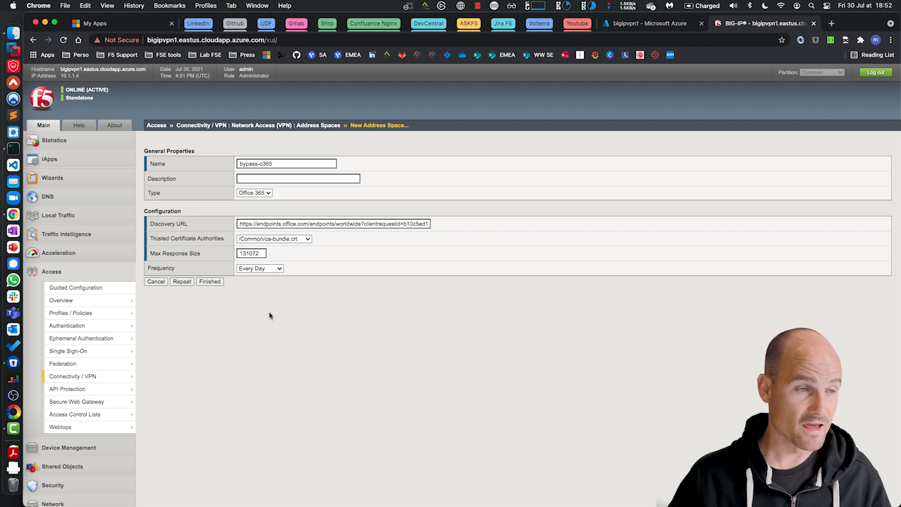
pyautogui.moveTo(267, 301)
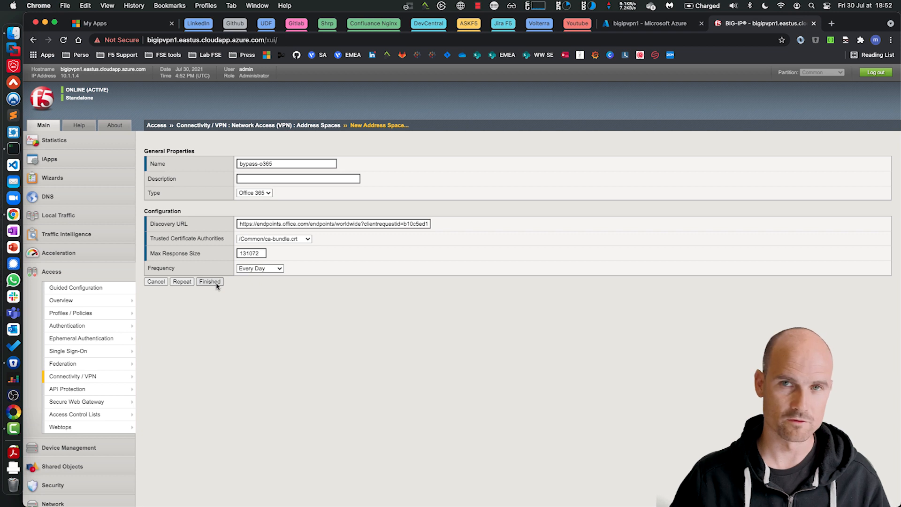
pyautogui.click(210, 282)
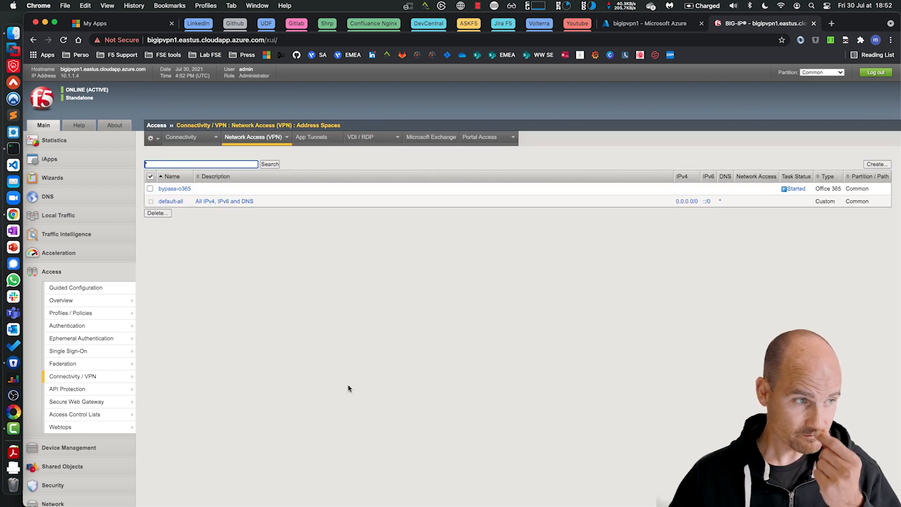
pyautogui.moveTo(771, 222)
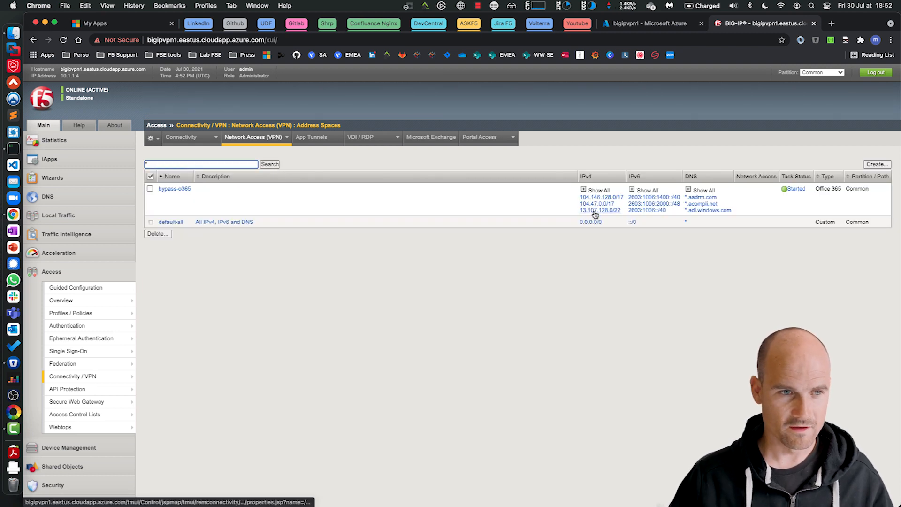
# - Show all bypass-o365 entries and scroll through the fetched IPv4, IPv6 and DNS addresses
pyautogui.click(598, 190)
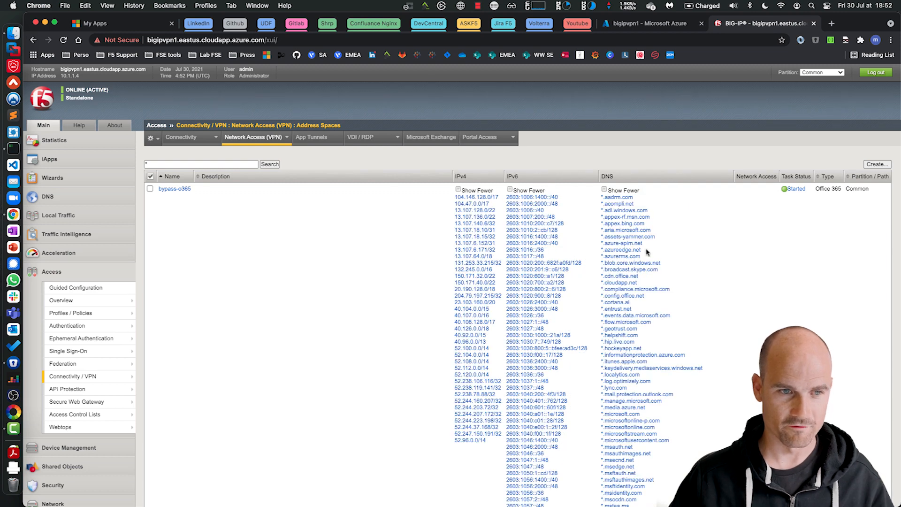
pyautogui.scroll(-3)
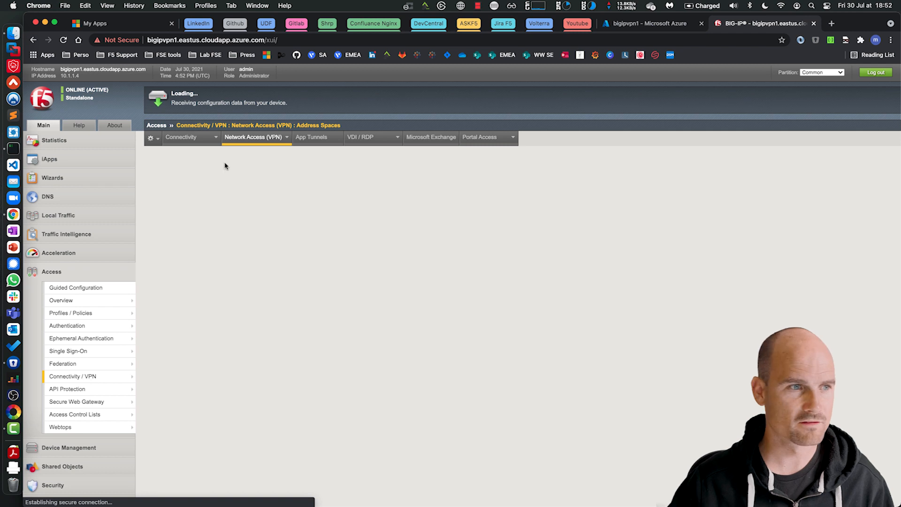
# - Create Zoom address space 'bypass-zoom' trusting ca-bundle.crt, refreshing every day
pyautogui.write('bypass-zoom')
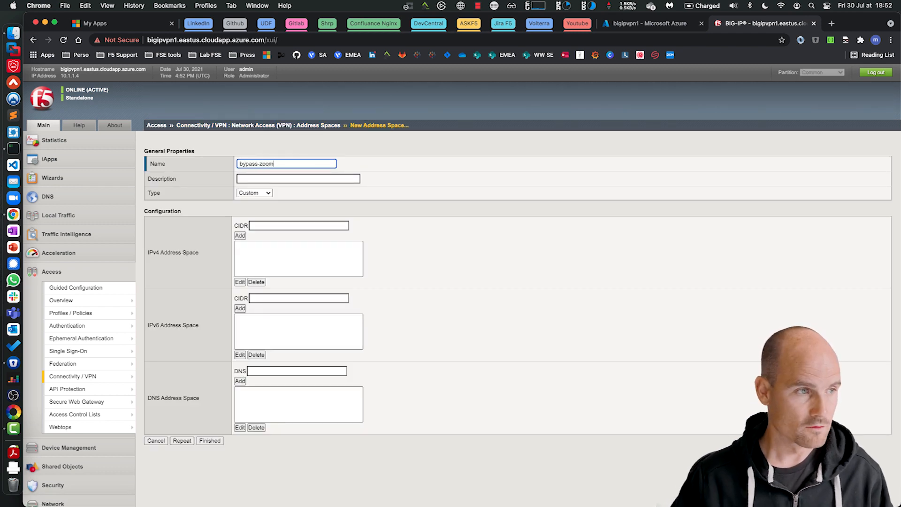
pyautogui.click(254, 193)
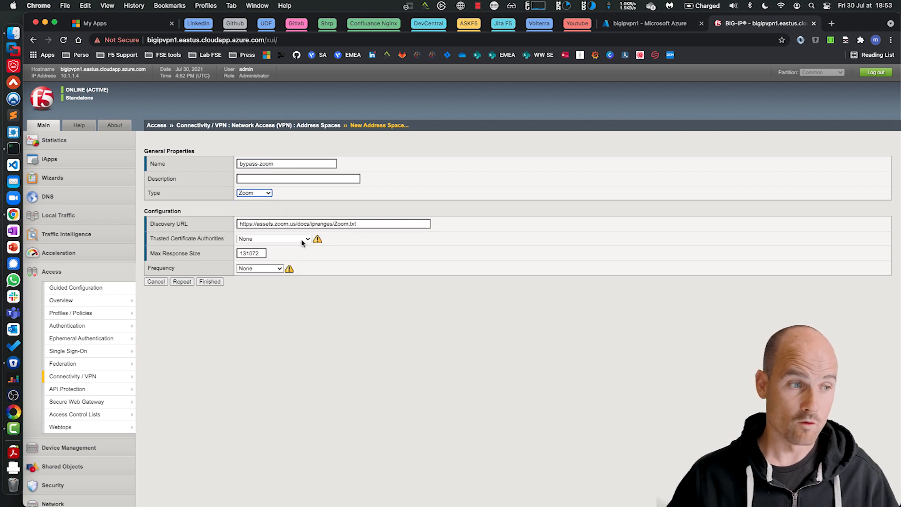
pyautogui.click(273, 239)
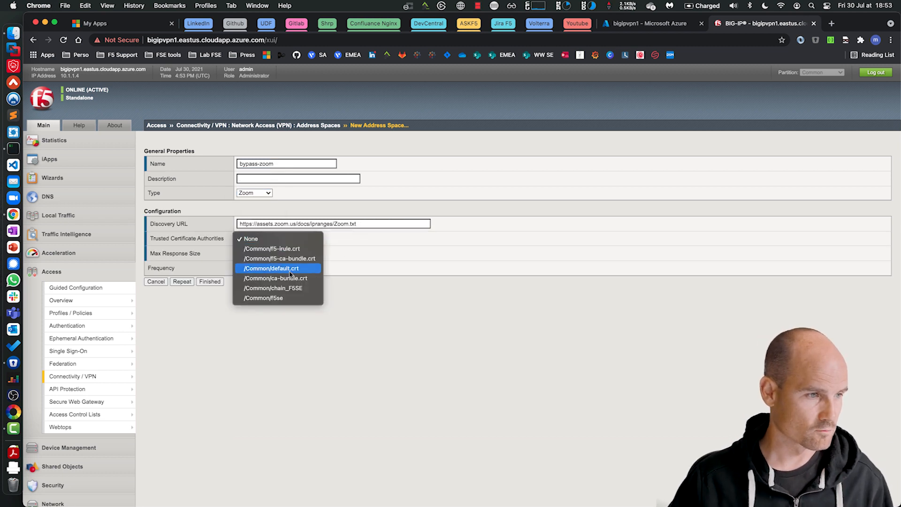
pyautogui.click(279, 258)
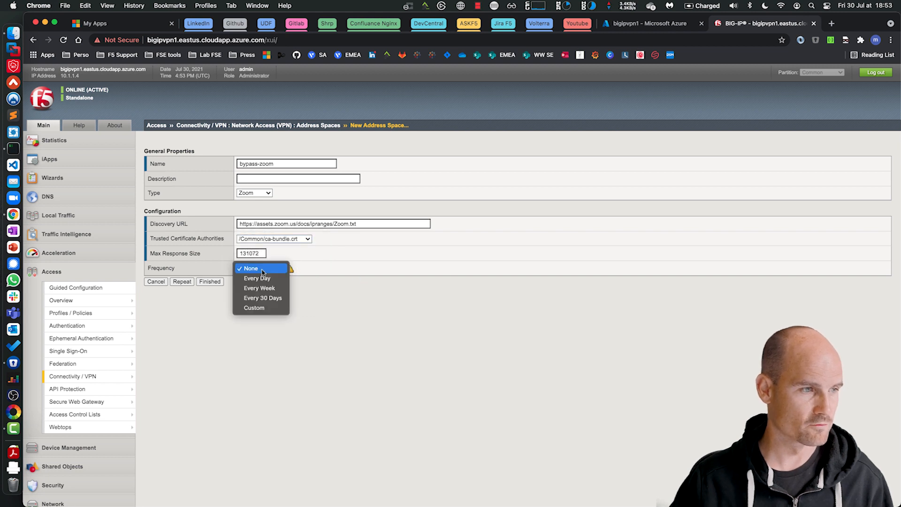
pyautogui.click(257, 277)
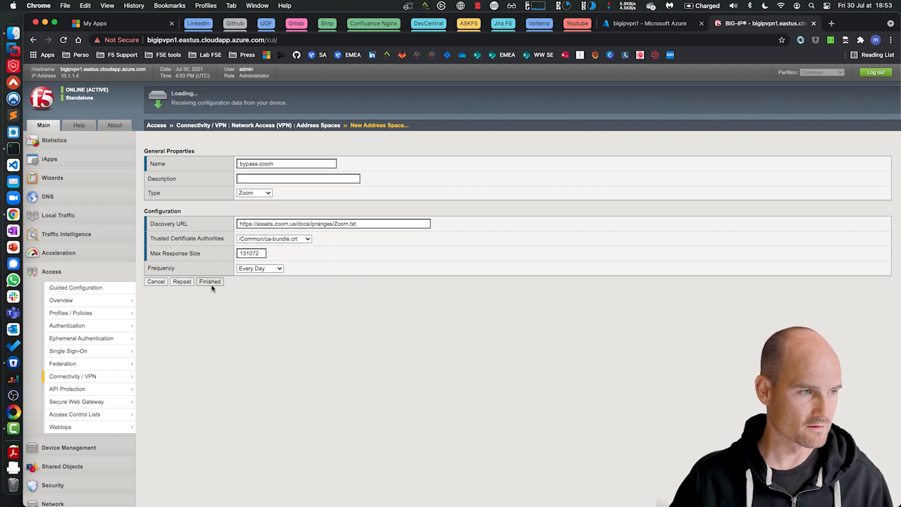
pyautogui.click(210, 282)
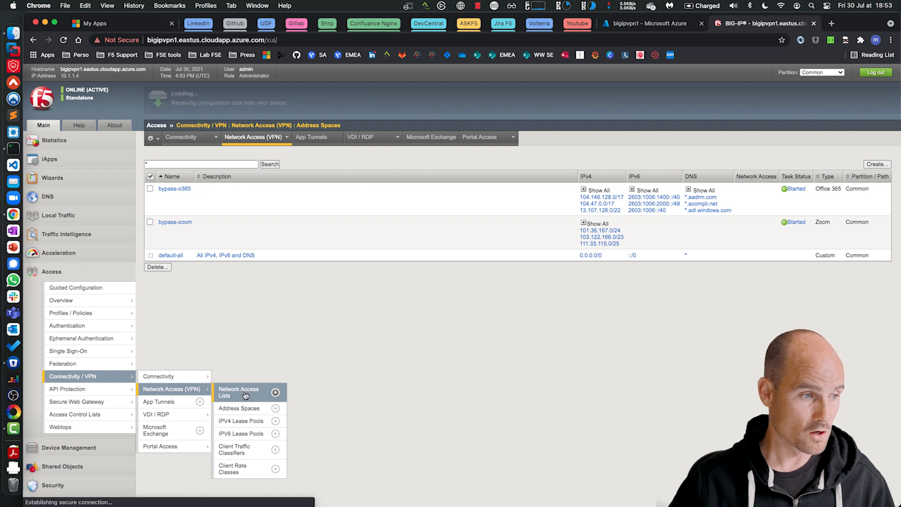
# - Create a new network access resource named NA-bypass-split
pyautogui.click(238, 392)
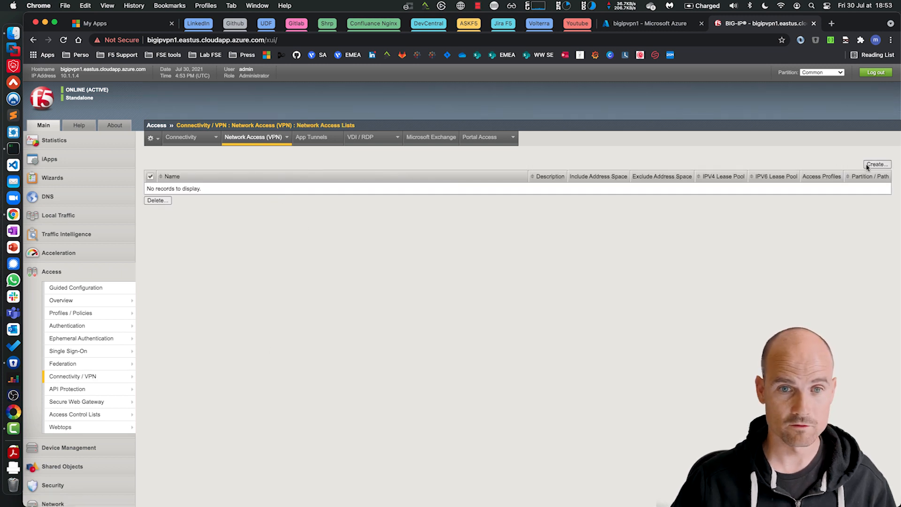
pyautogui.click(876, 164)
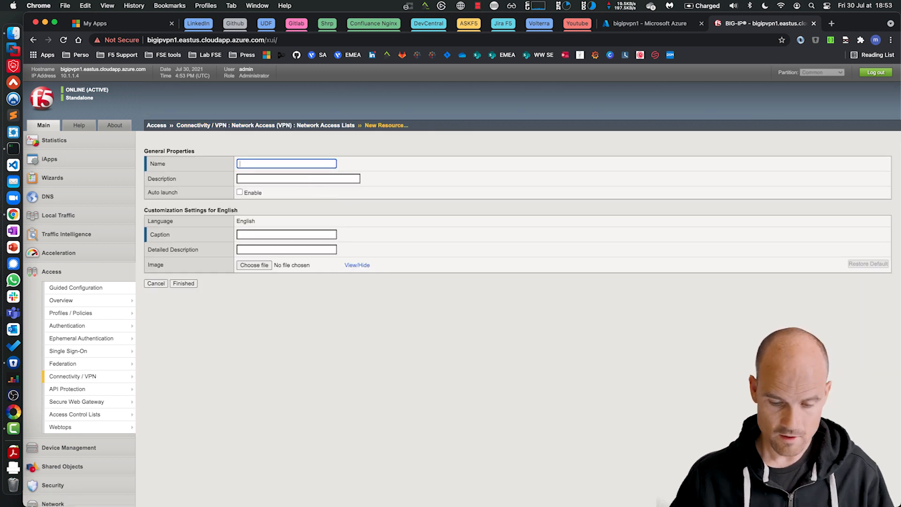
pyautogui.write('NA-bypass-split')
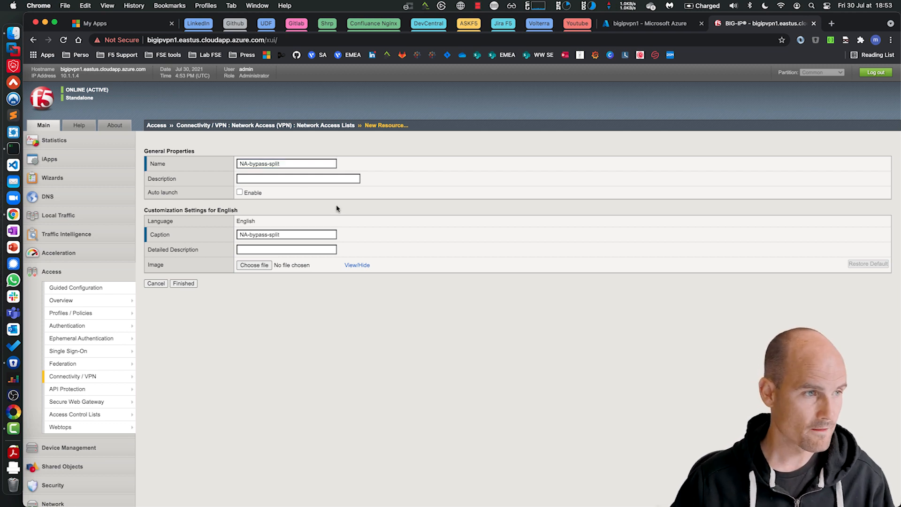
pyautogui.click(183, 283)
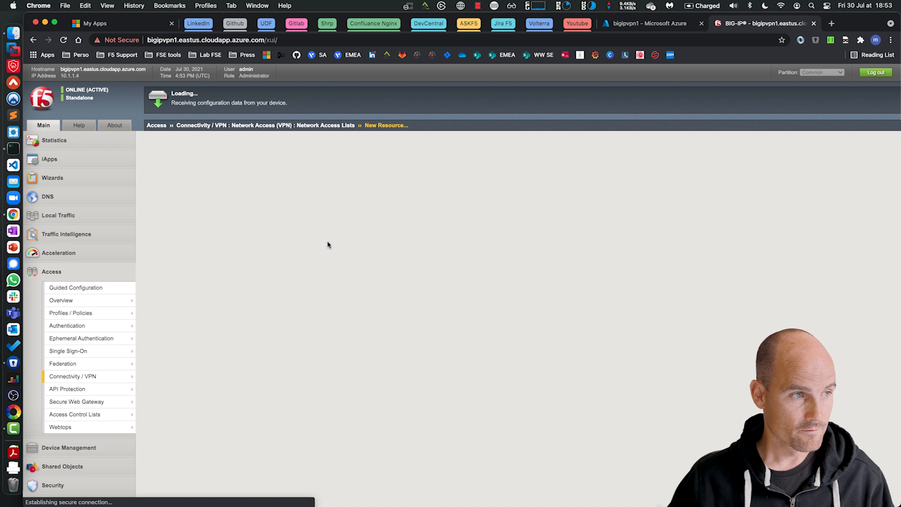
# - Use Advanced client settings with the ip_v4 lease pool and split tunneling
pyautogui.click(239, 137)
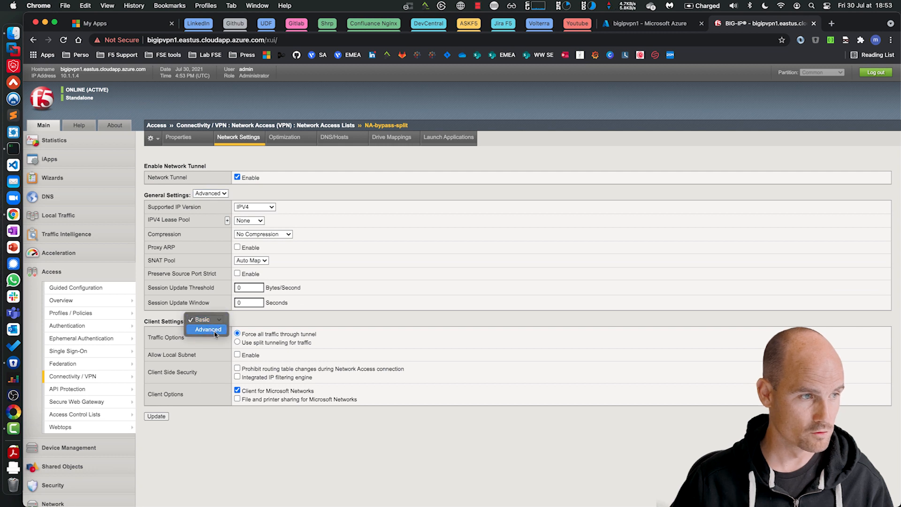
pyautogui.click(208, 329)
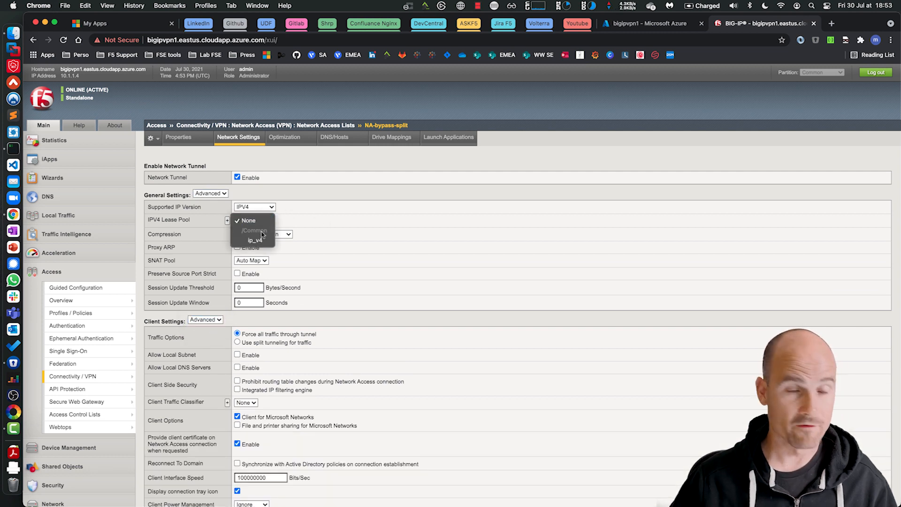
pyautogui.click(255, 240)
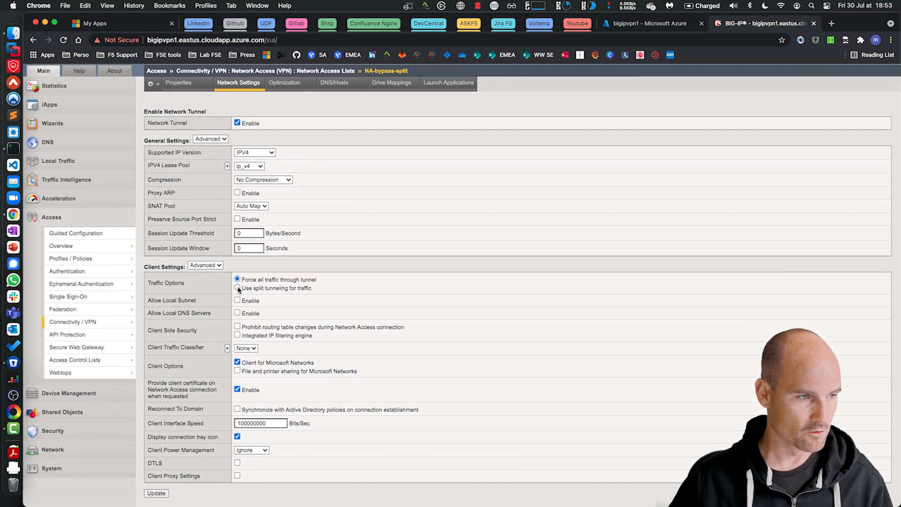
pyautogui.click(238, 288)
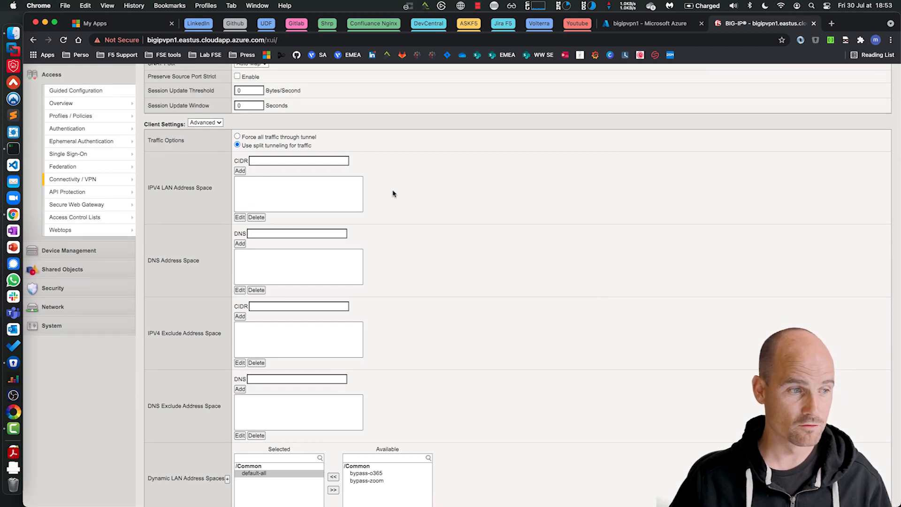
# - Move bypass-o365 and bypass-zoom into Dynamic Exclude Address Spaces and update the resource
pyautogui.scroll(-3)
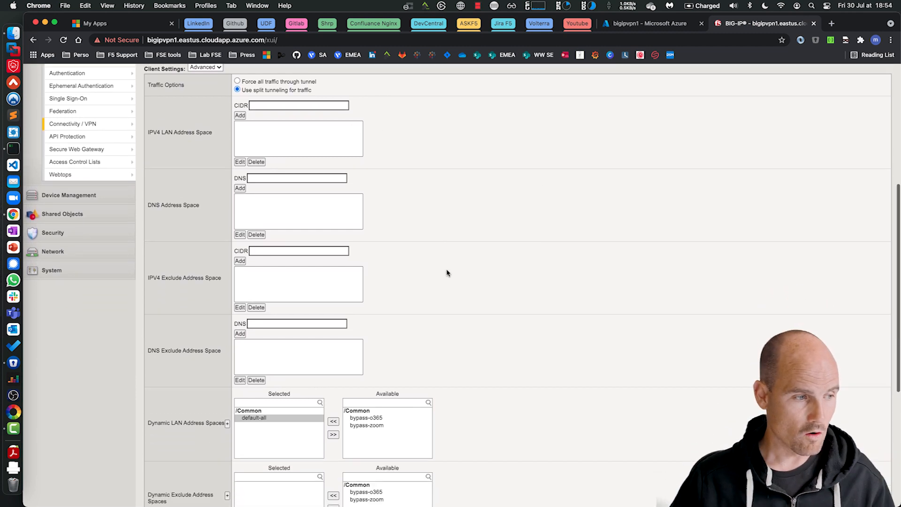
pyautogui.scroll(-3)
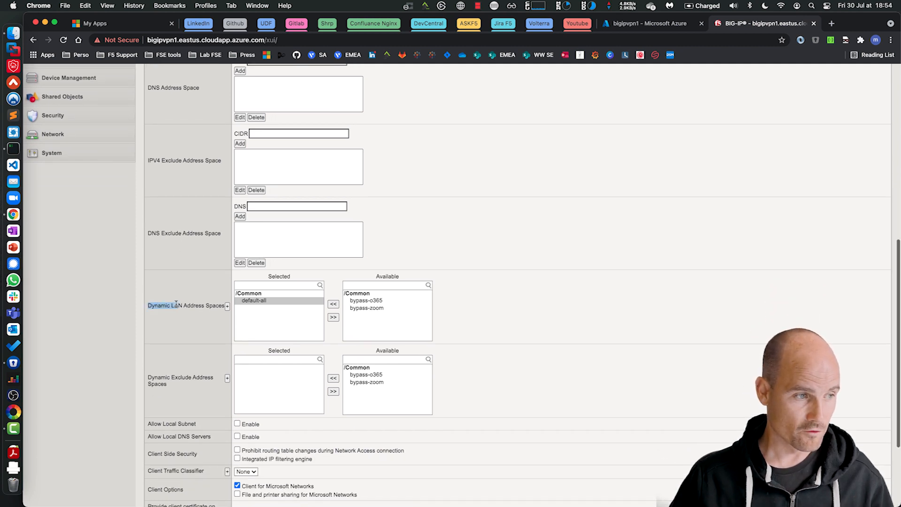
pyautogui.click(254, 300)
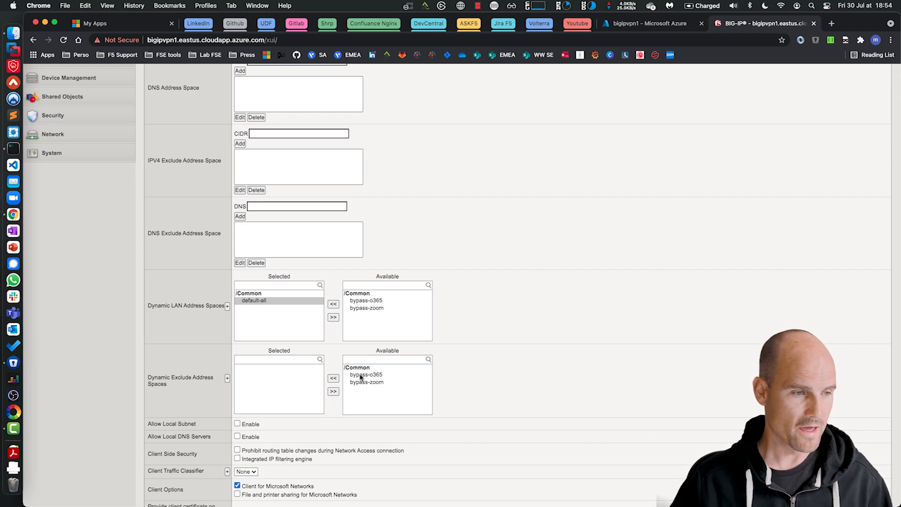
pyautogui.click(333, 378)
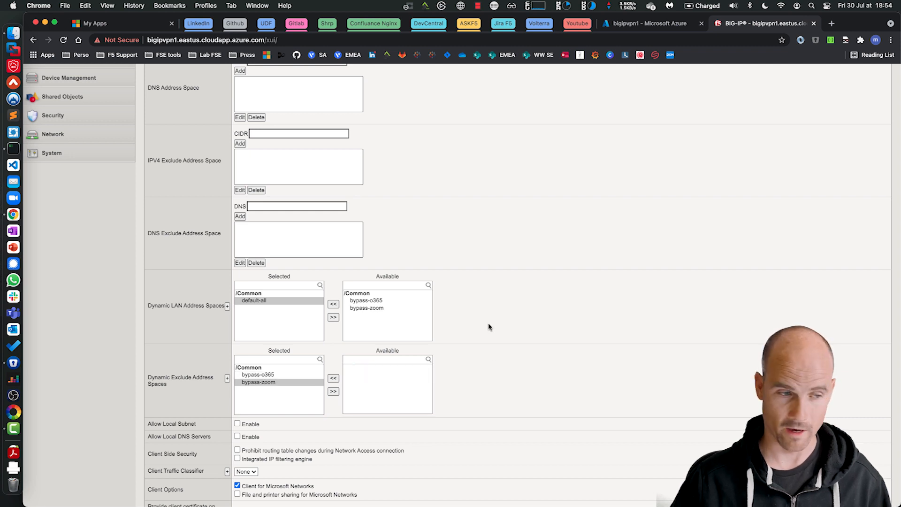
pyautogui.scroll(-3)
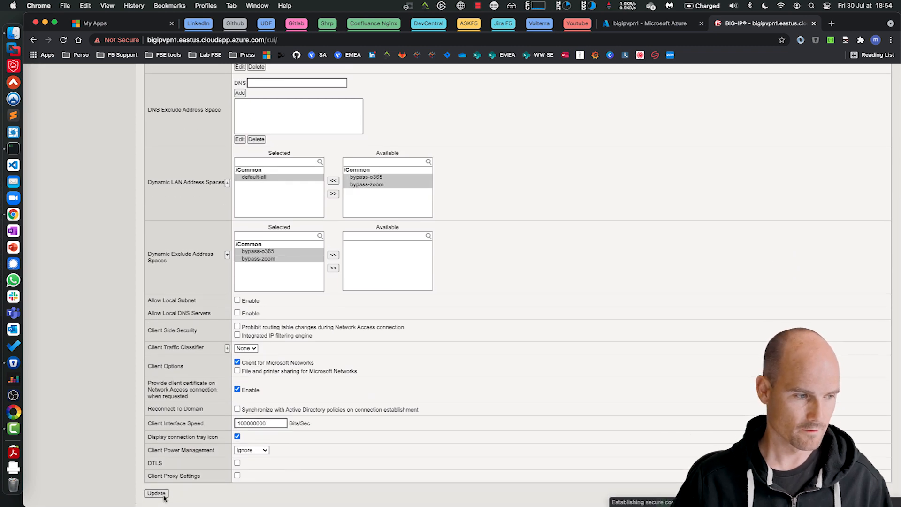
pyautogui.click(156, 493)
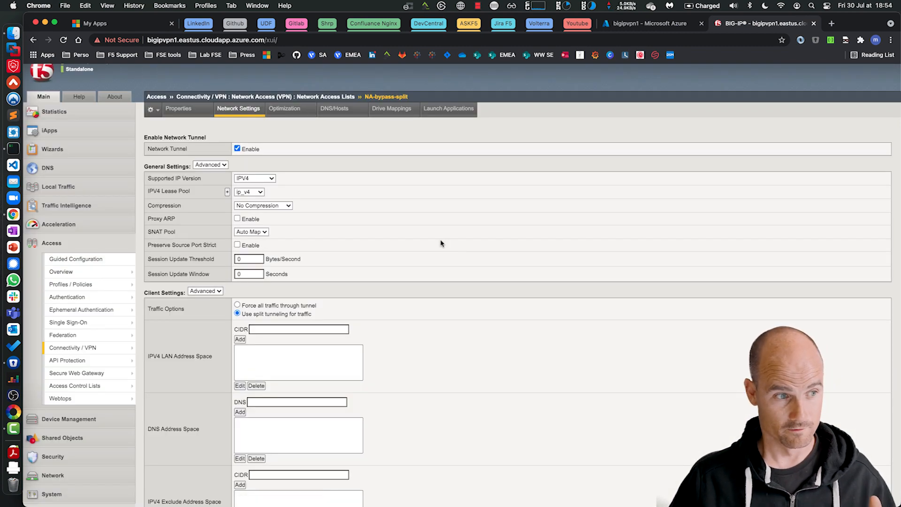
pyautogui.click(71, 313)
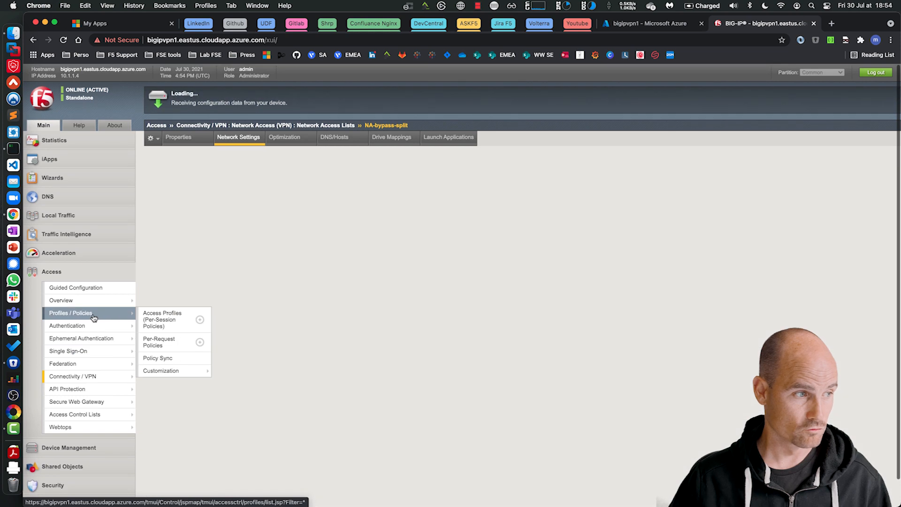
# - In the ssl-vpn policy's Advanced Resource Assign, add NA-bypass-split network access and save
pyautogui.click(161, 320)
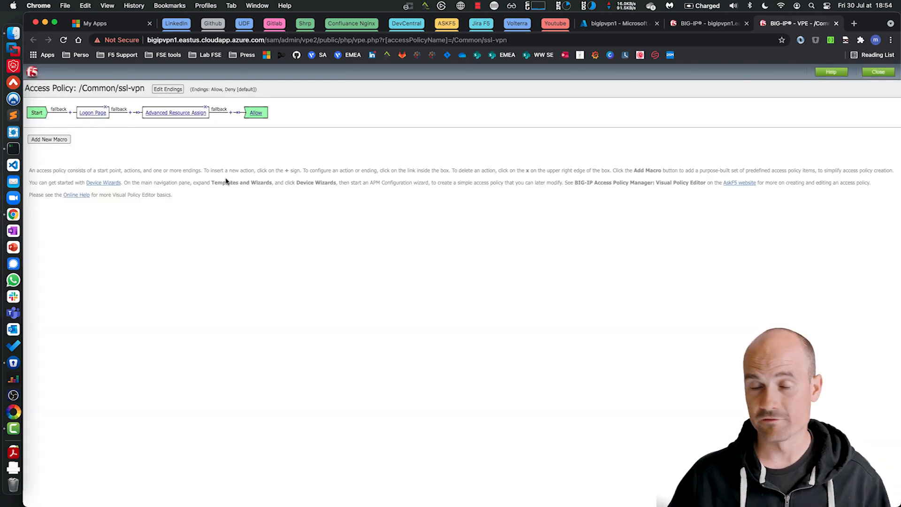
pyautogui.click(176, 113)
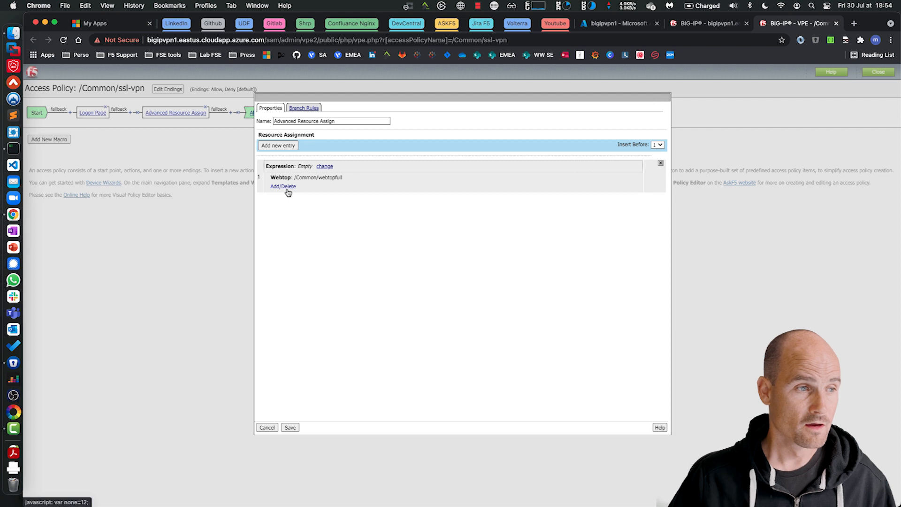
pyautogui.click(282, 186)
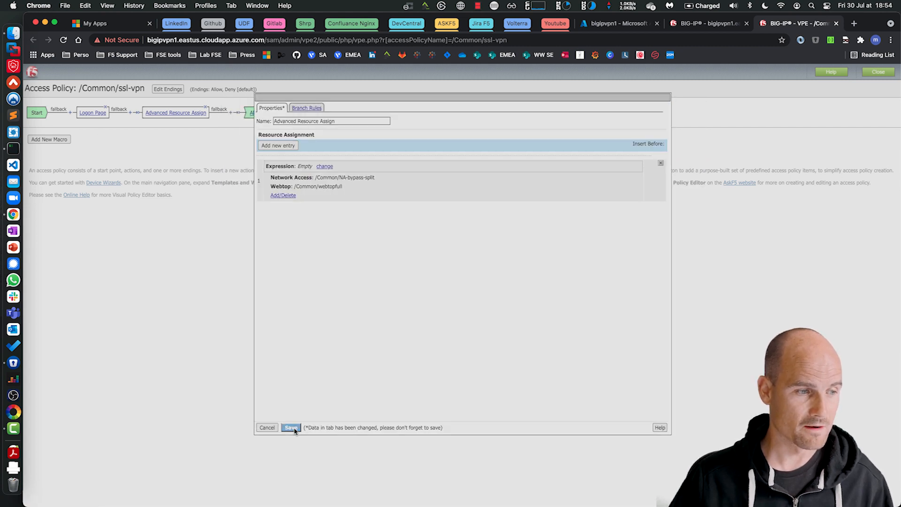
pyautogui.moveTo(344, 346)
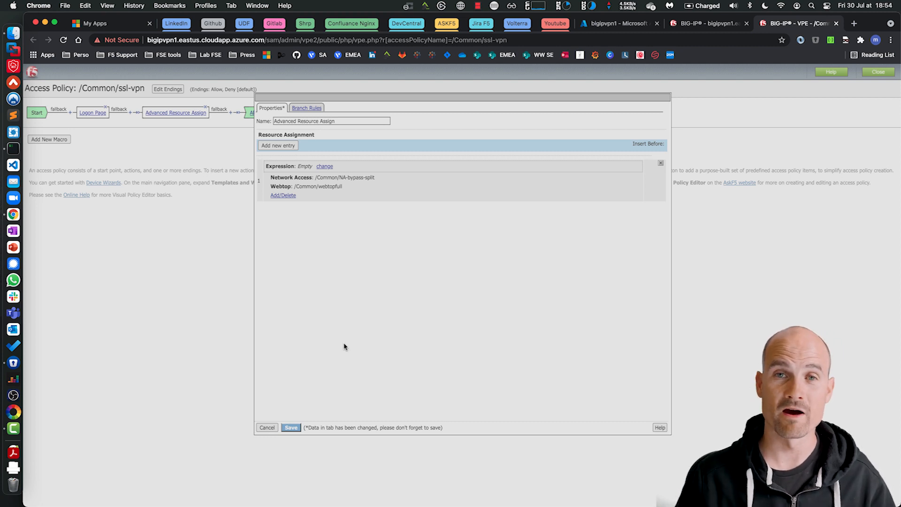
pyautogui.click(291, 427)
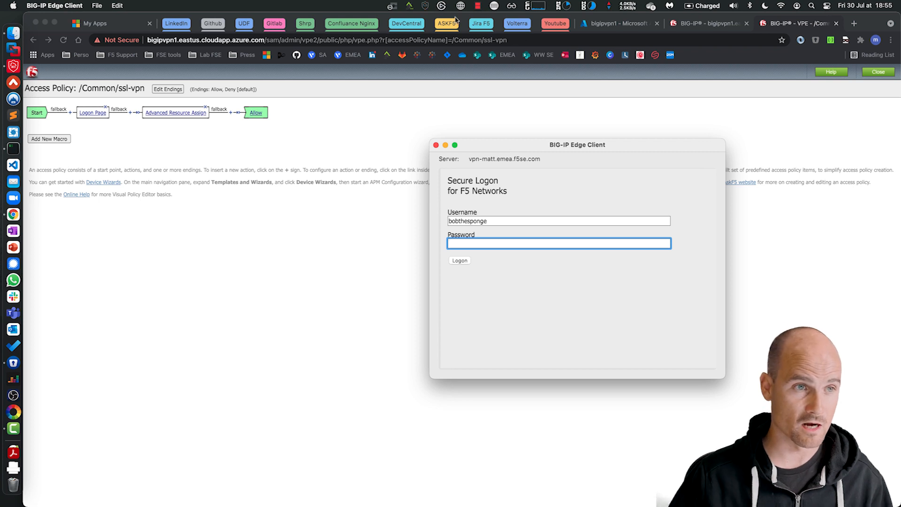
# - Log on in Edge Client to vpn-matt.emea.f5se.com, then open a Chrome incognito window
pyautogui.click(408, 6)
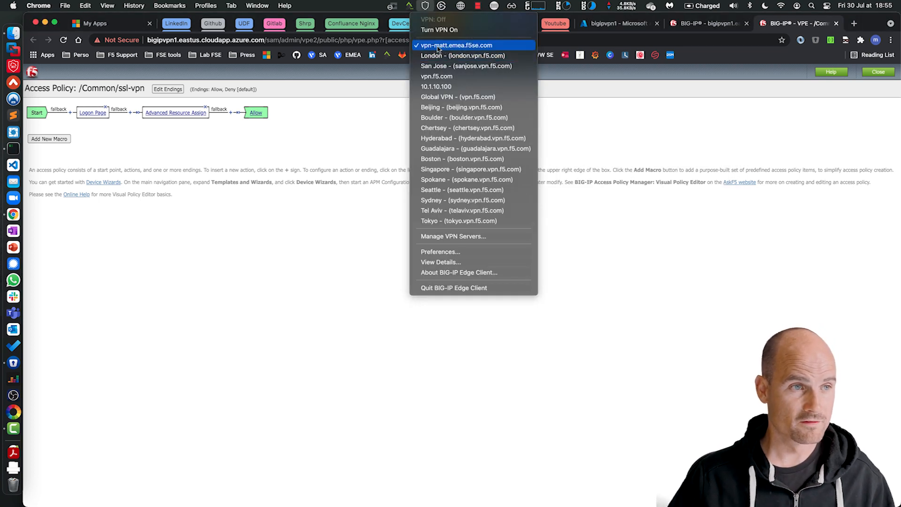
pyautogui.click(454, 129)
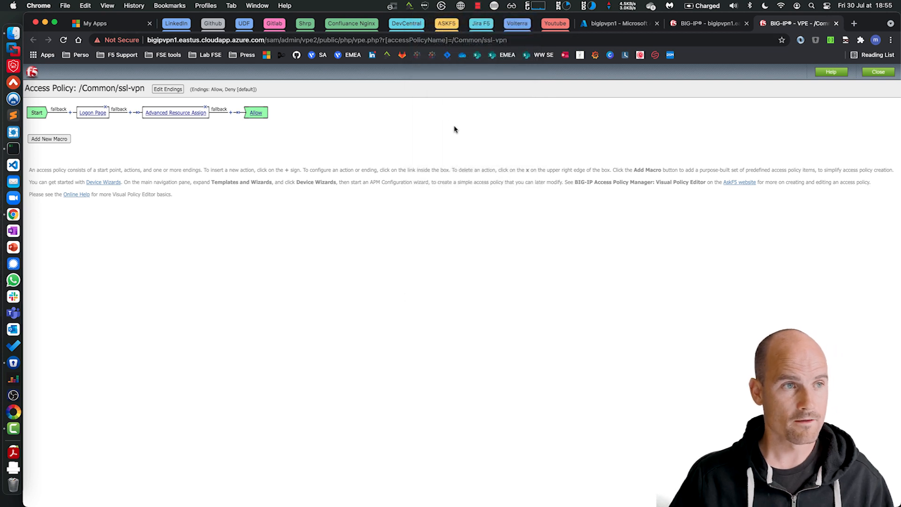
pyautogui.click(558, 243)
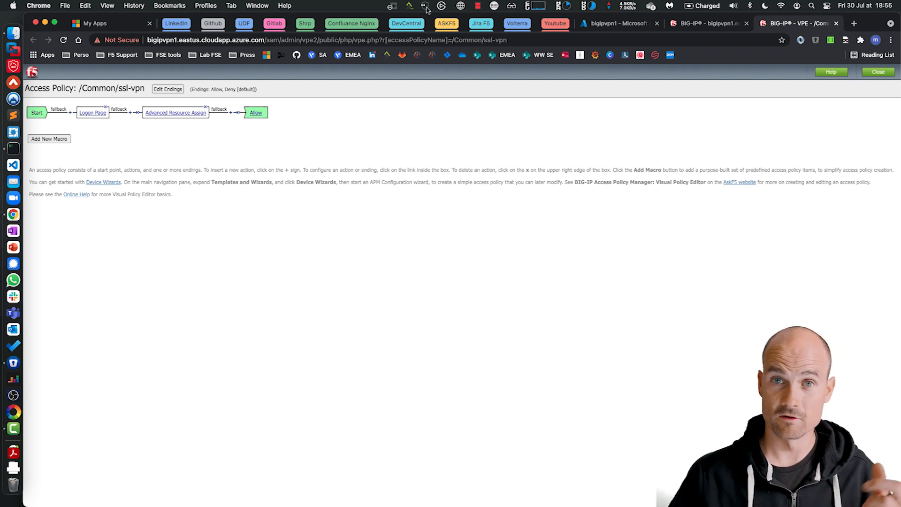
pyautogui.moveTo(445, 101)
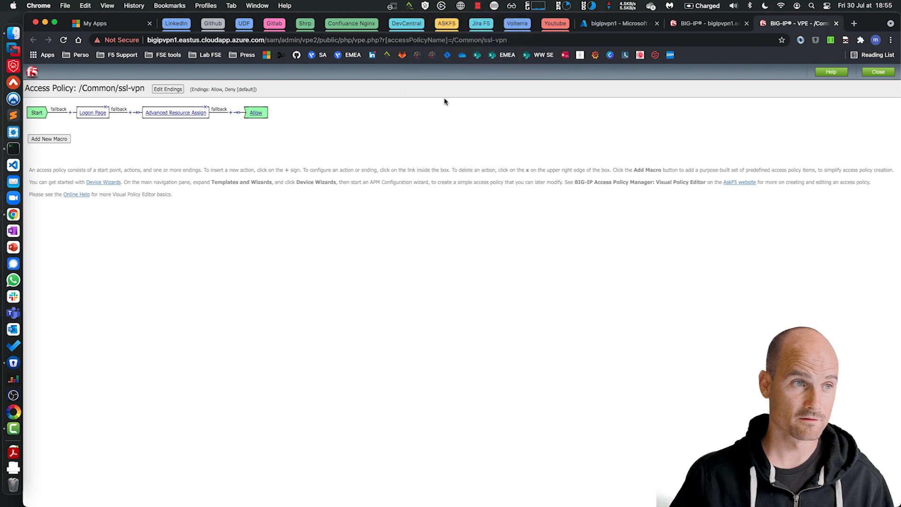
pyautogui.moveTo(440, 131)
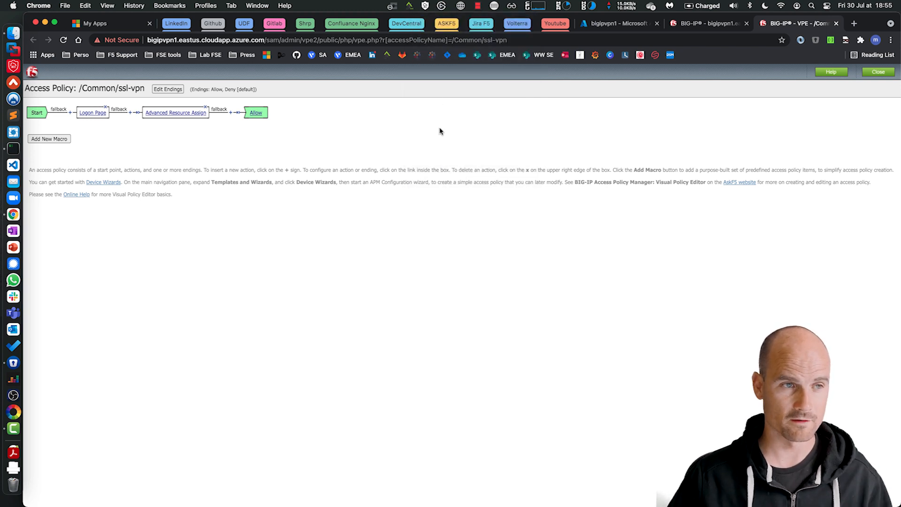
pyautogui.press('cmd+shift+n')
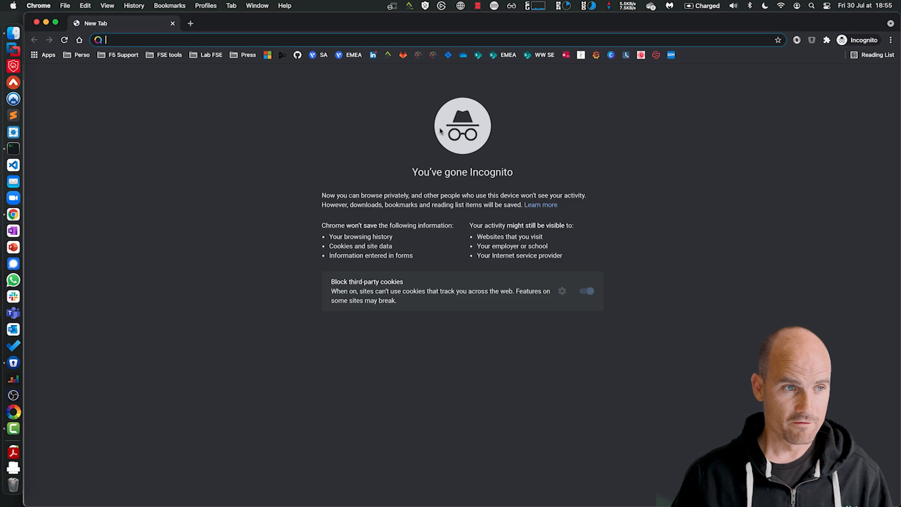
# - Browse to the internal page 10.1.3.6, then to login.live.com
pyautogui.write('192.168.254.170/index.php?v=d')
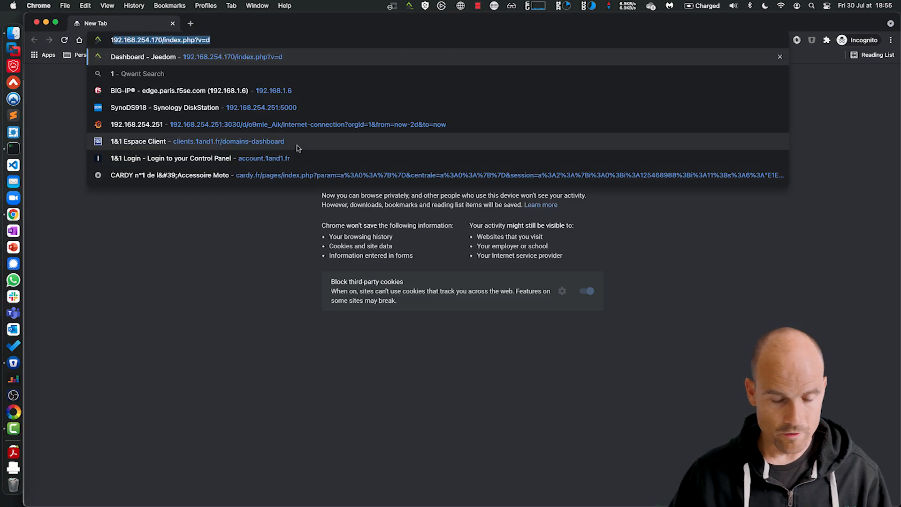
pyautogui.write('10.1.3.6')
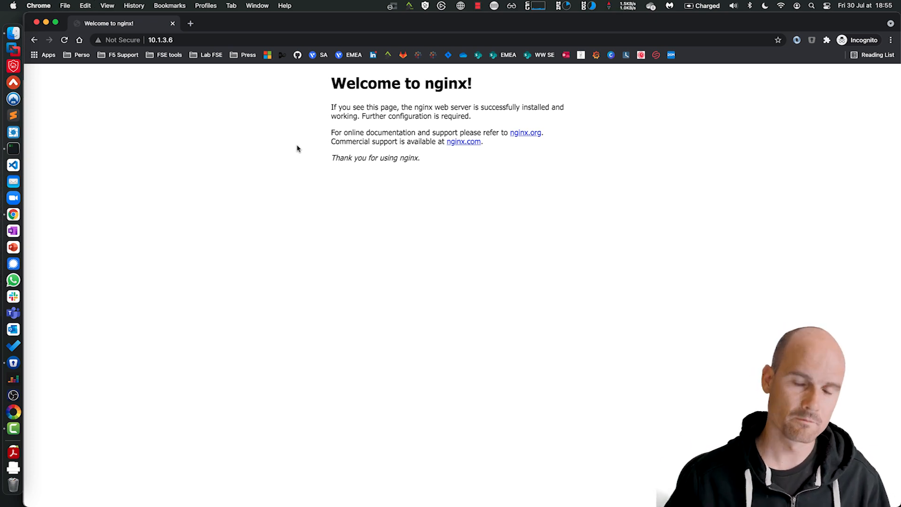
pyautogui.click(172, 40)
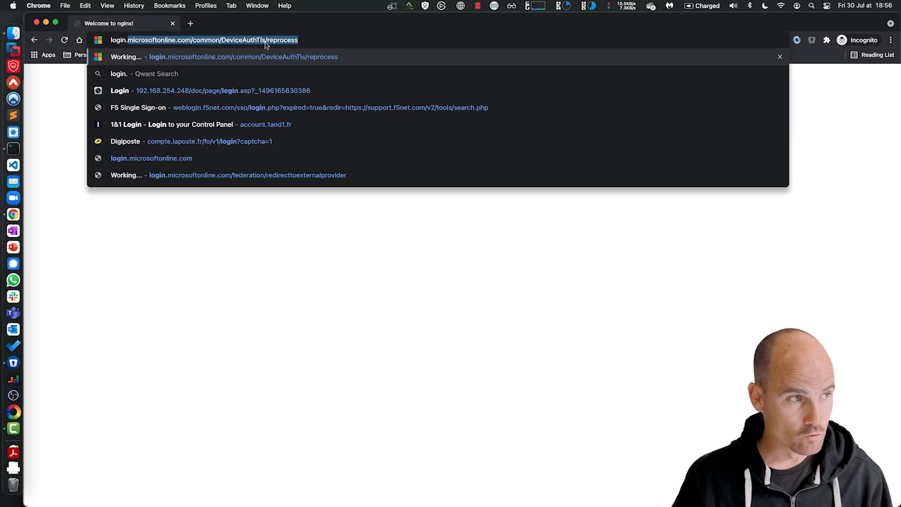
pyautogui.write('login.live.com')
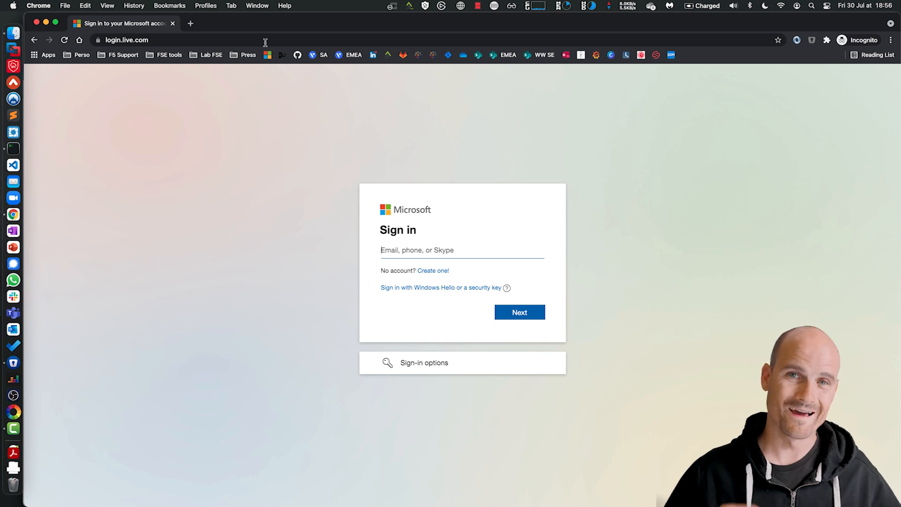
pyautogui.moveTo(282, 61)
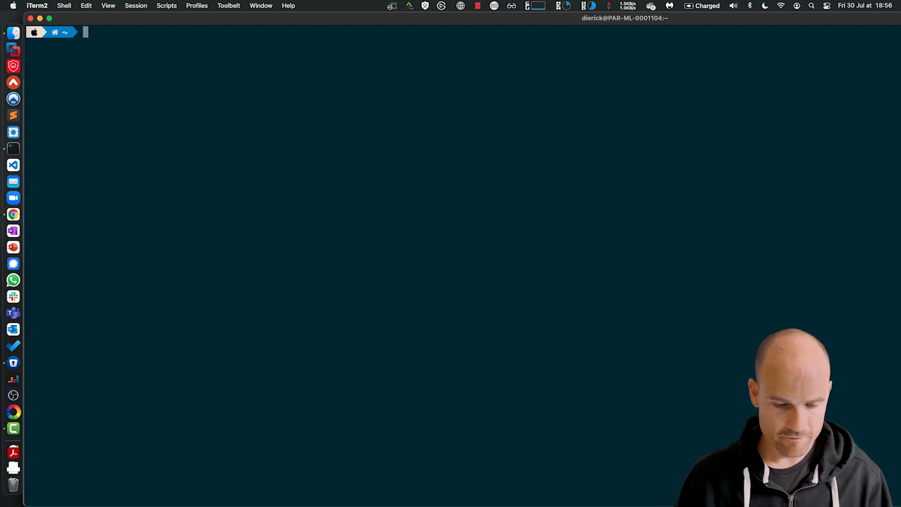
pyautogui.write('traceroute www.google.com')
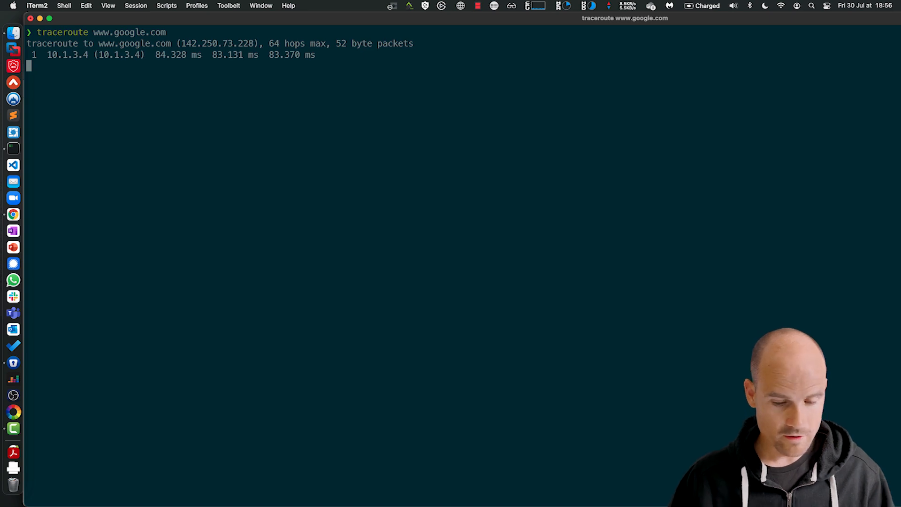
pyautogui.press('ctrl+c')
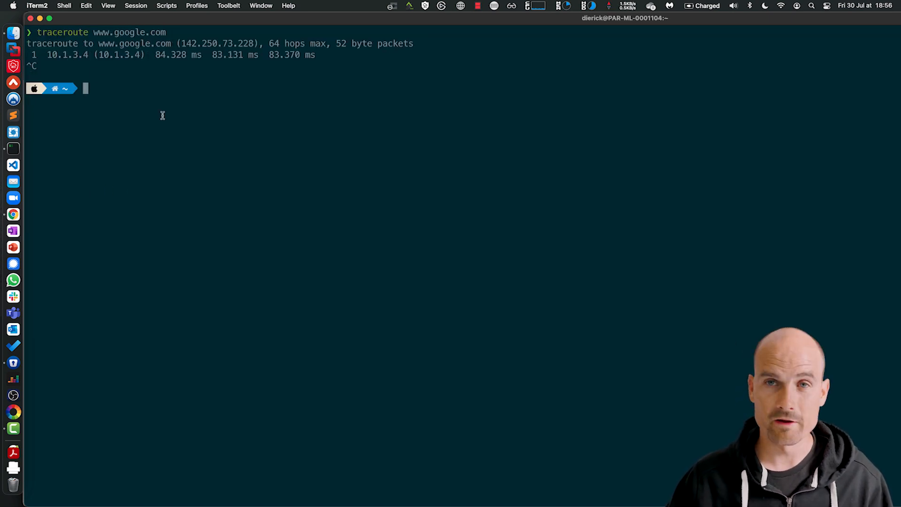
pyautogui.write('traceroute www.google.com')
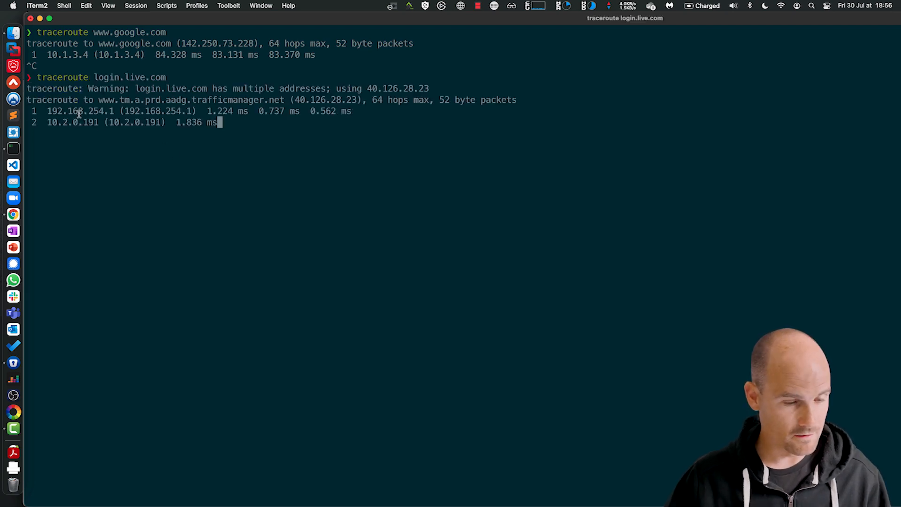
pyautogui.press('ctrl+c')
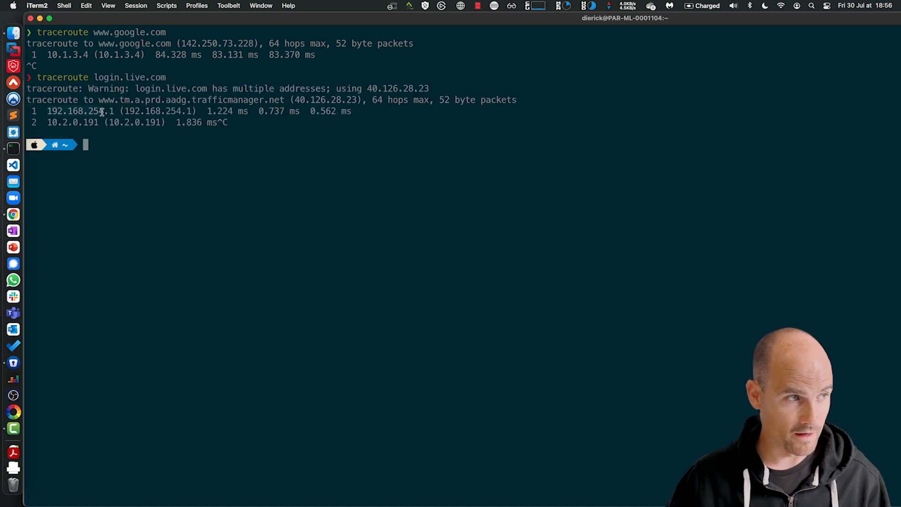